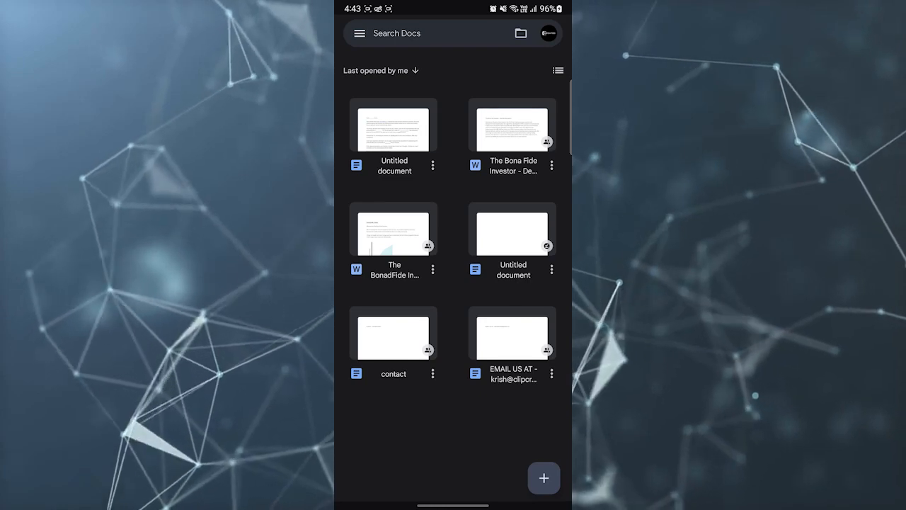
# Open 'The Bona Fide Investor - YouTube Description' document for editing from the Docs home list
pyautogui.click(511, 127)
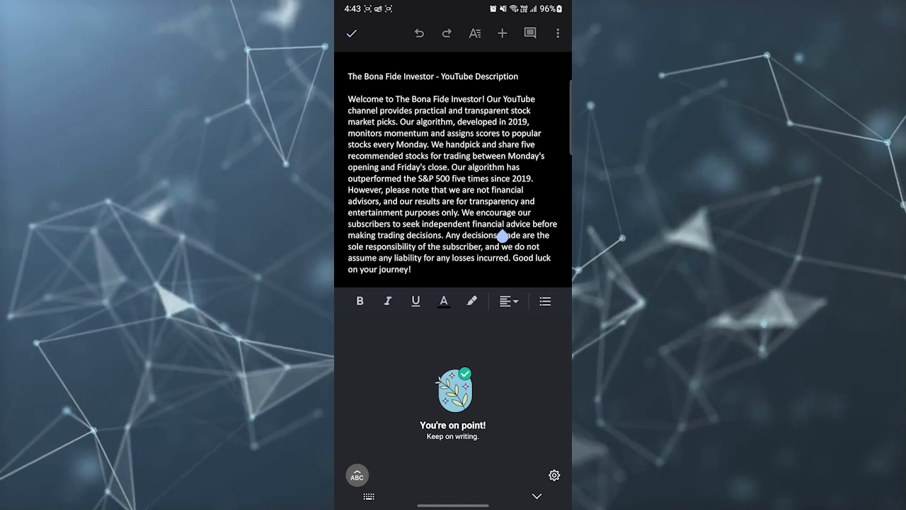
pyautogui.doubleClick(402, 258)
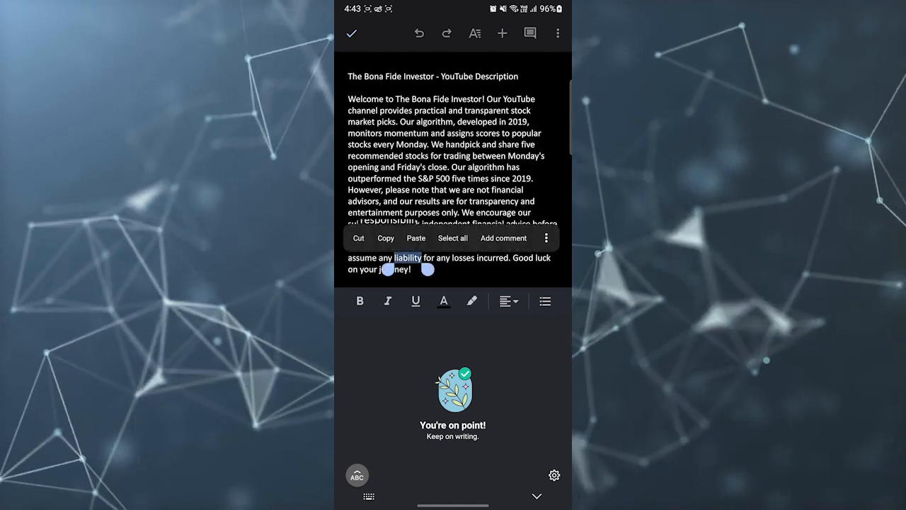
pyautogui.click(453, 238)
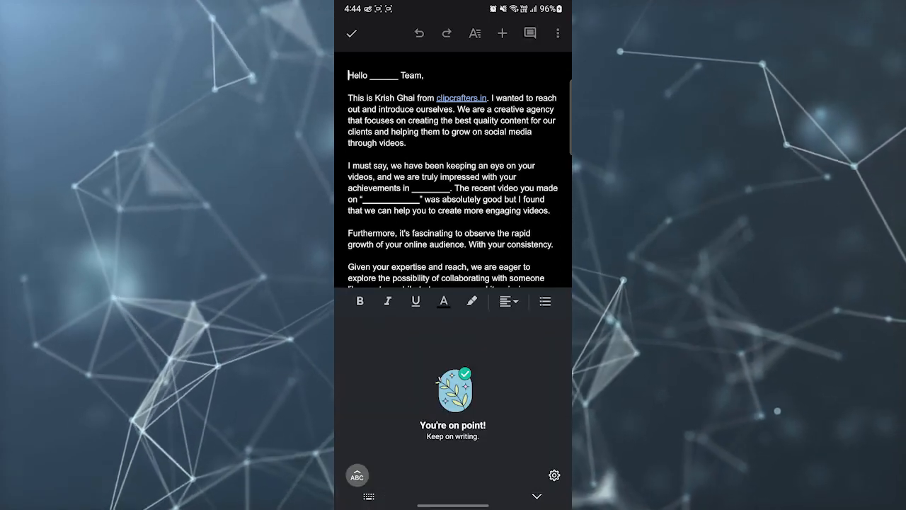
# Place the cursor in the email so Grammarly rates its tone Confident, Admiring and Friendly with two issues
pyautogui.click(415, 302)
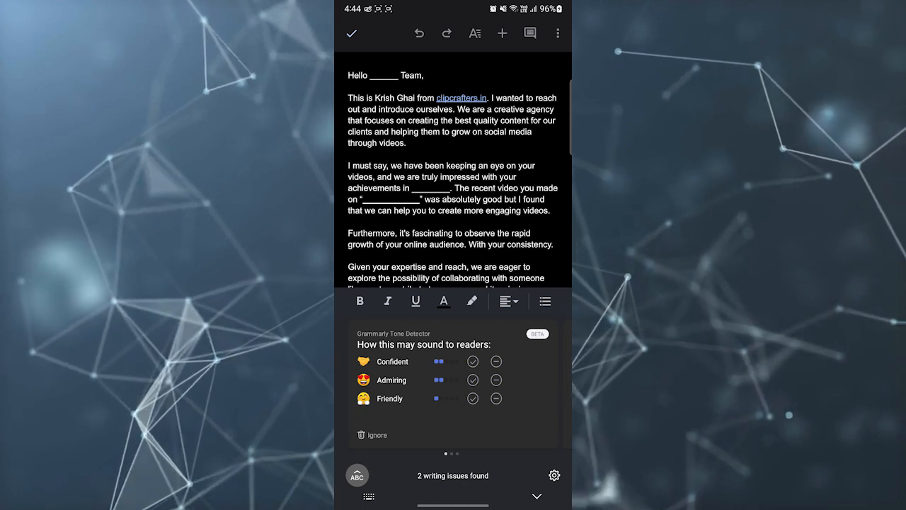
# Confirm the Confident tone rating as accurate so Grammarly thanks the user for feedback
pyautogui.click(473, 361)
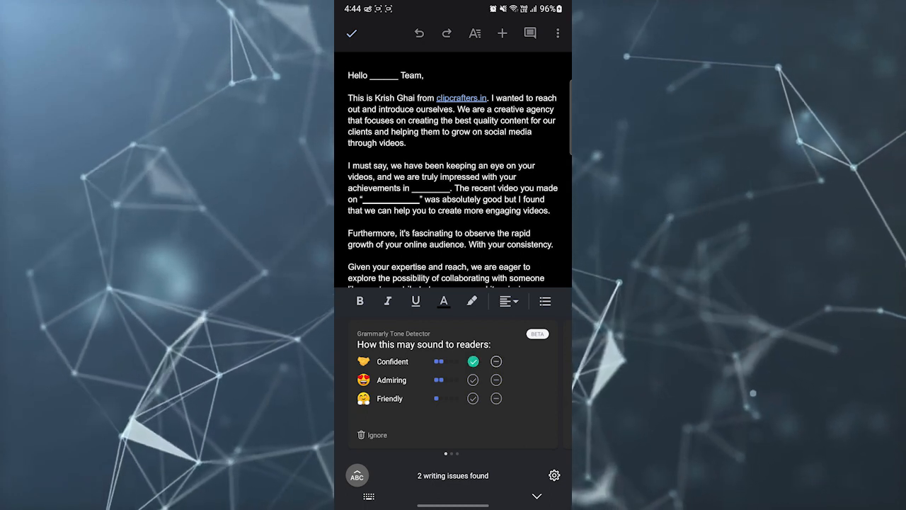
pyautogui.click(473, 361)
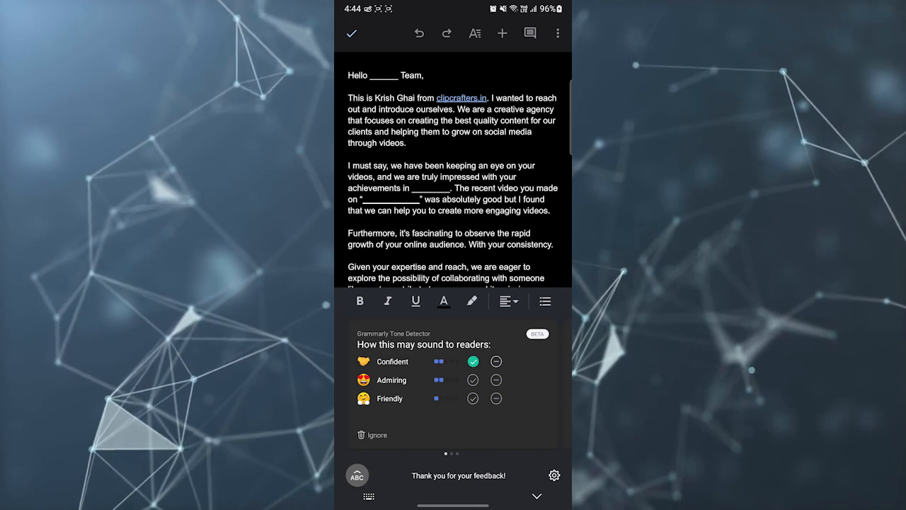